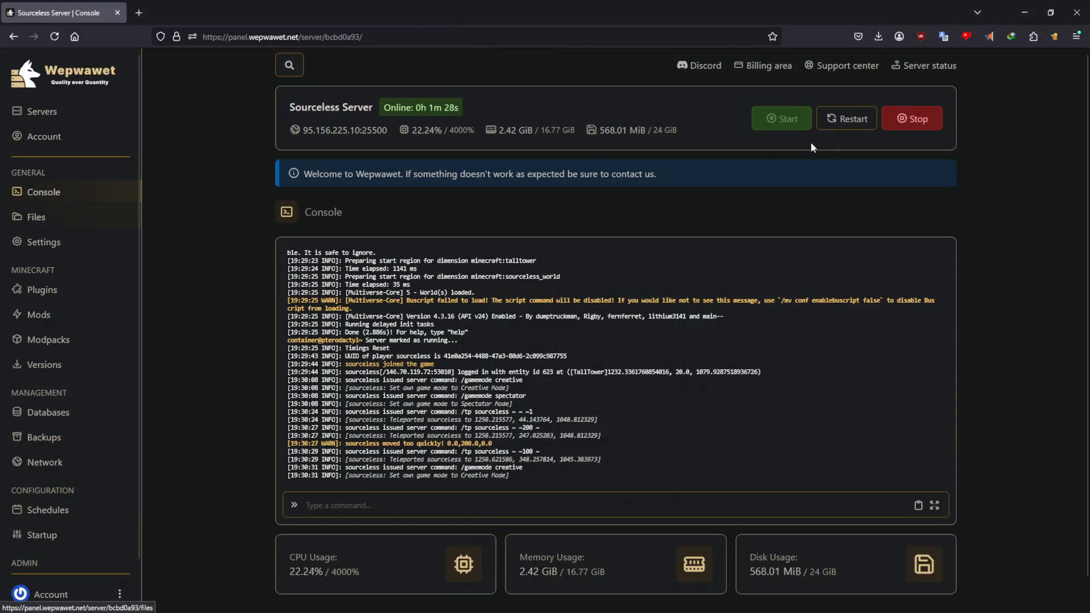
- Stop the Minecraft server and open its file manager once it is offline
left_click(911, 118)
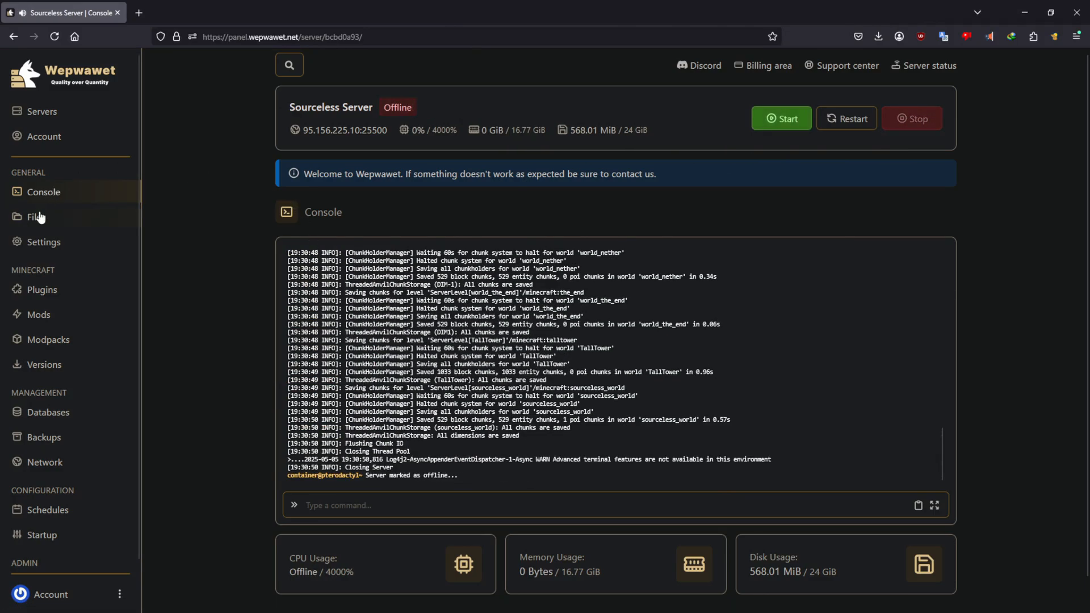
left_click(35, 217)
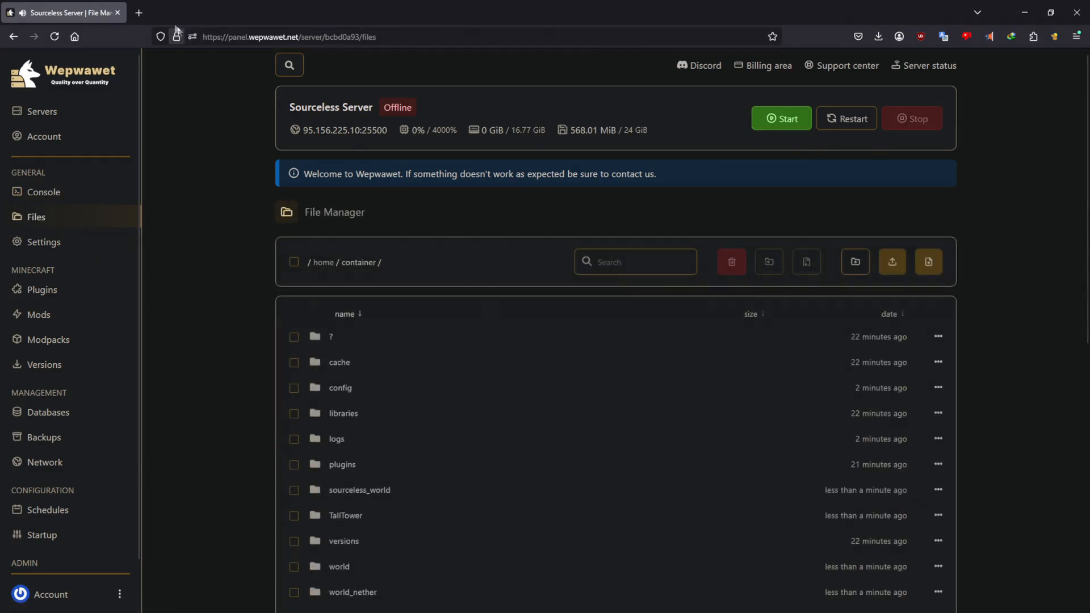
- Search Modrinth's data packs for 'Higher' and open the Higher Heights Datapack page
type("modrinth&ia=web")
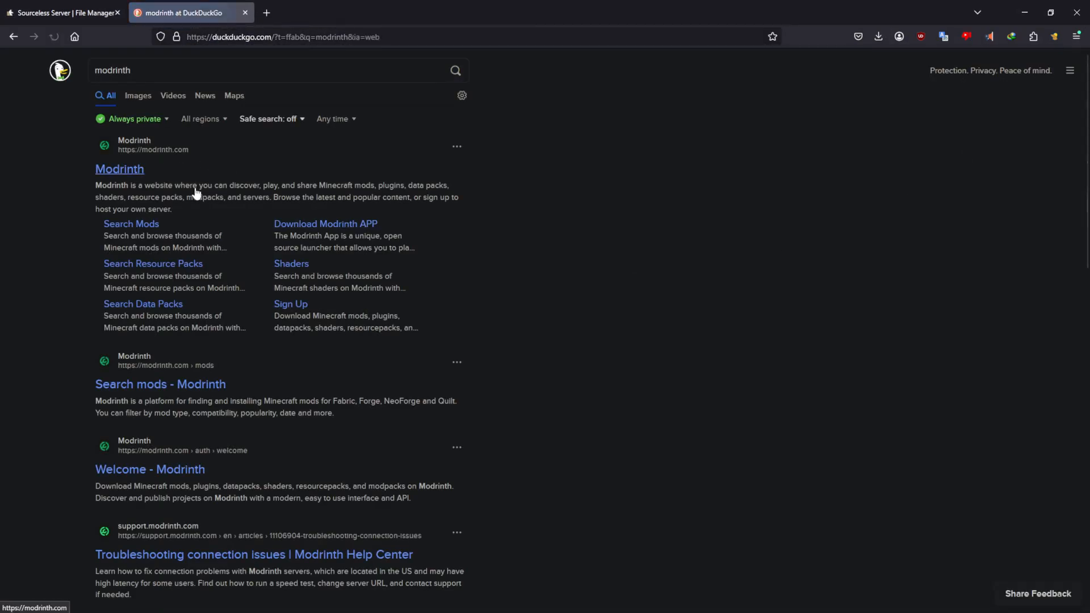
left_click(119, 169)
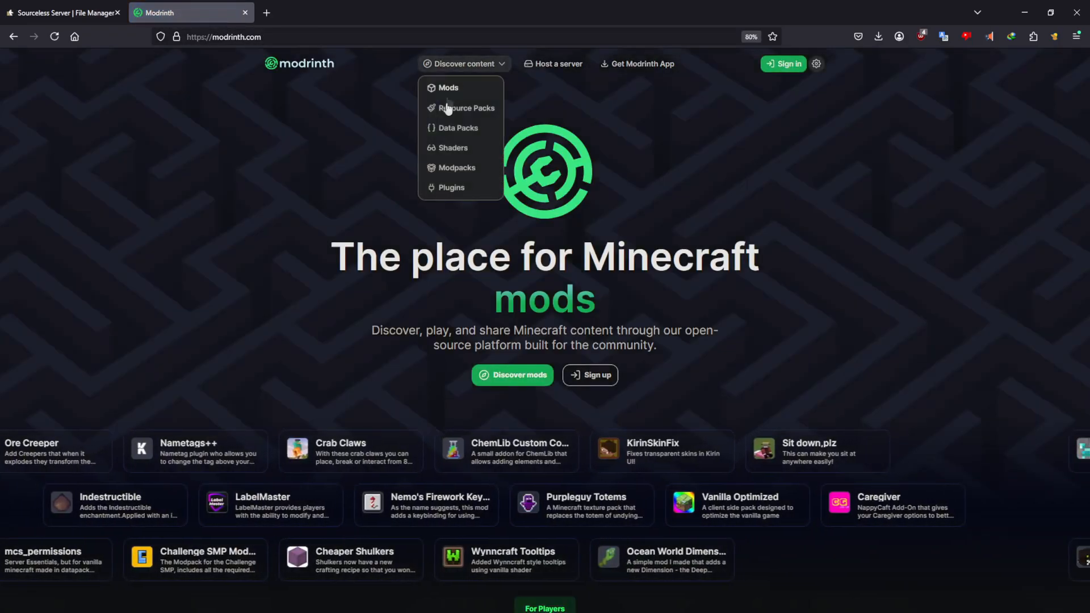
left_click(457, 128)
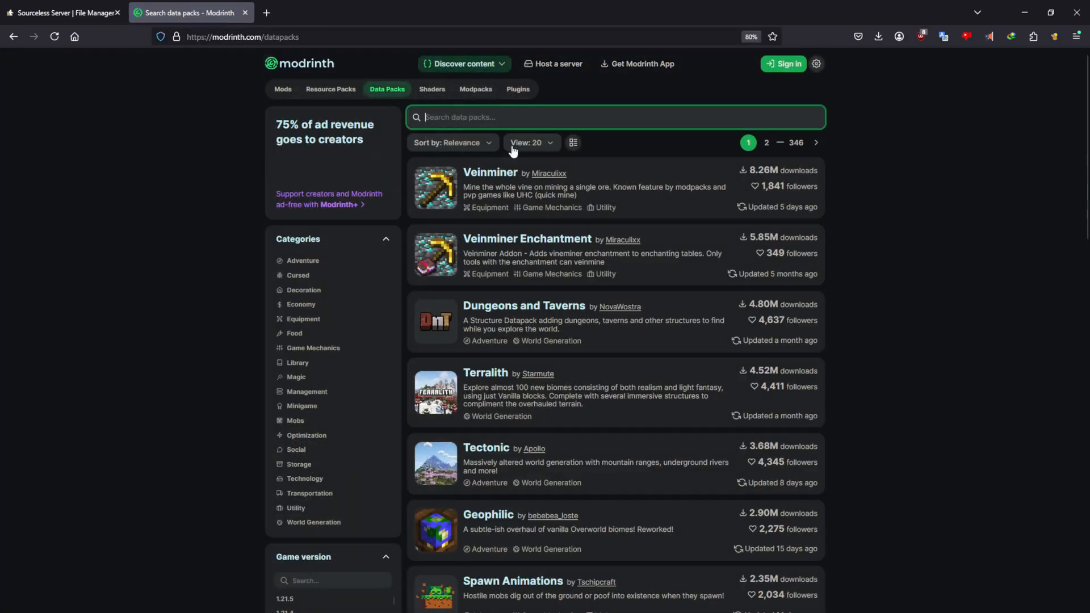
type("Higher")
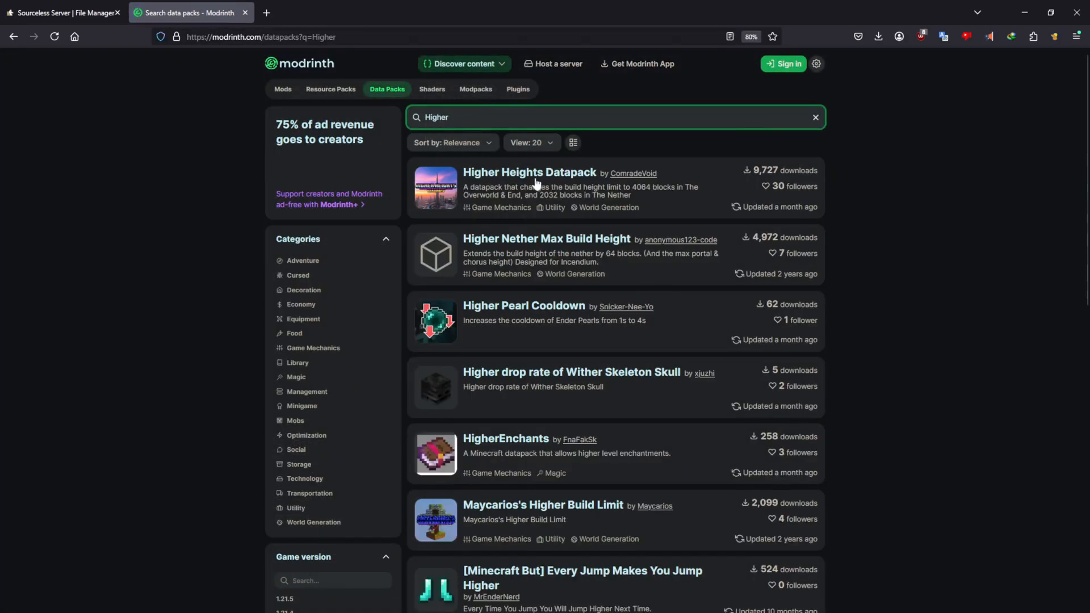
left_click(529, 171)
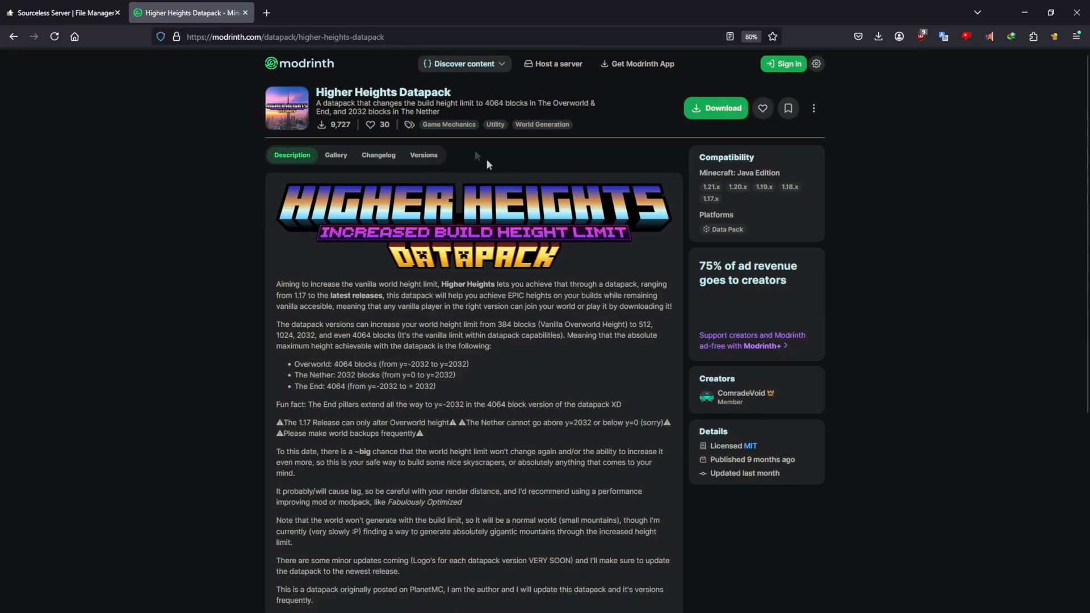
- Download the Higher Heights Ultimate 4064 zip for 1.20.1 and return to Wepwawet
left_click(423, 154)
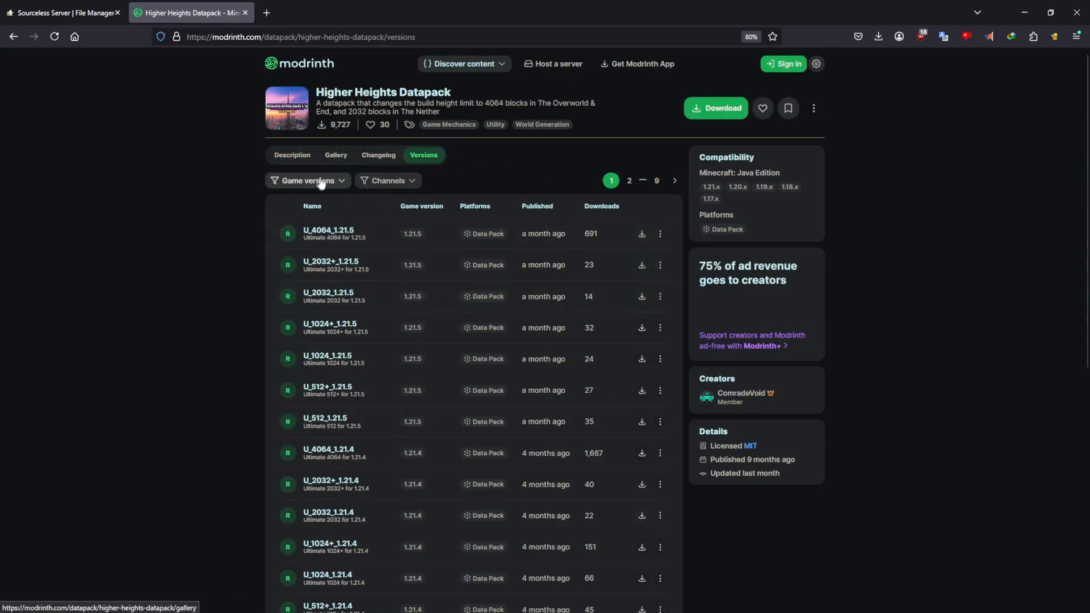
left_click(306, 180)
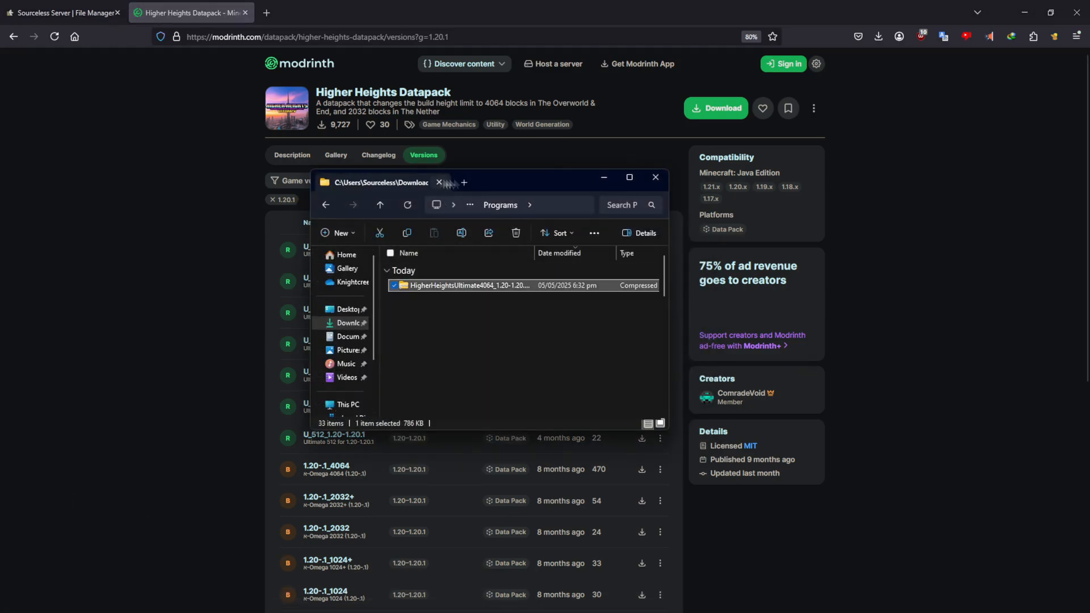
left_click(62, 13)
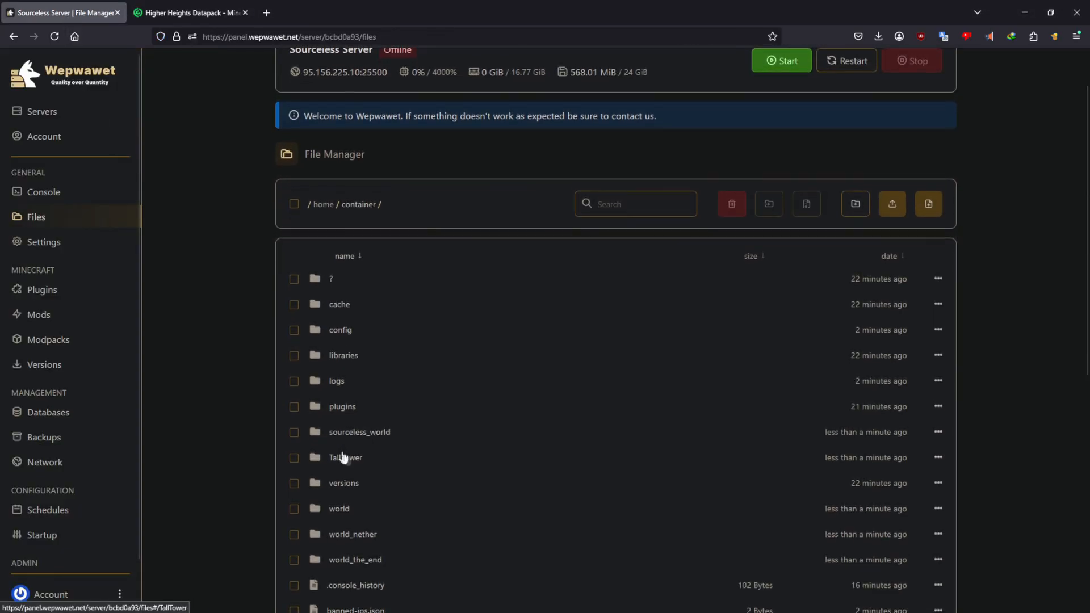
- Upload the HigherHeightsUltimate4064 zip from Downloads > Programs into world/datapacks
scroll("down", 3)
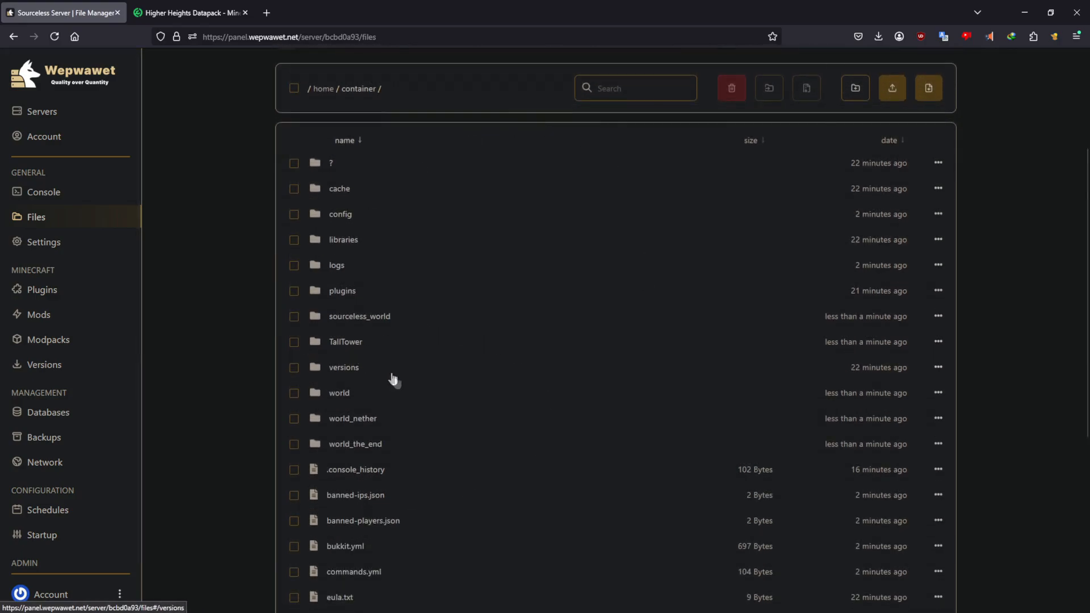
left_click(338, 392)
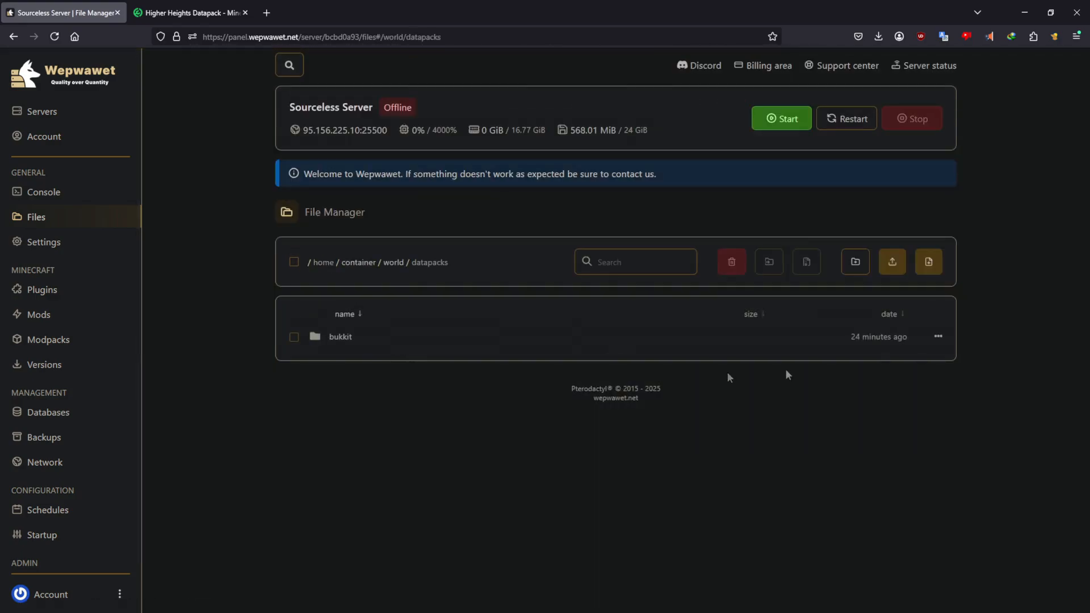
left_click(892, 262)
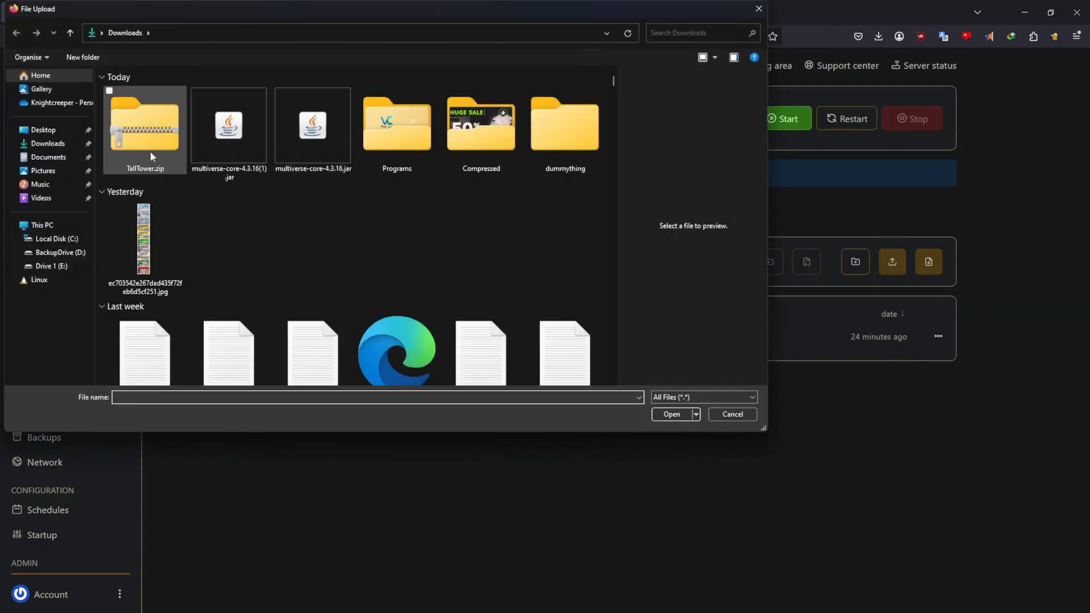
double_click(396, 124)
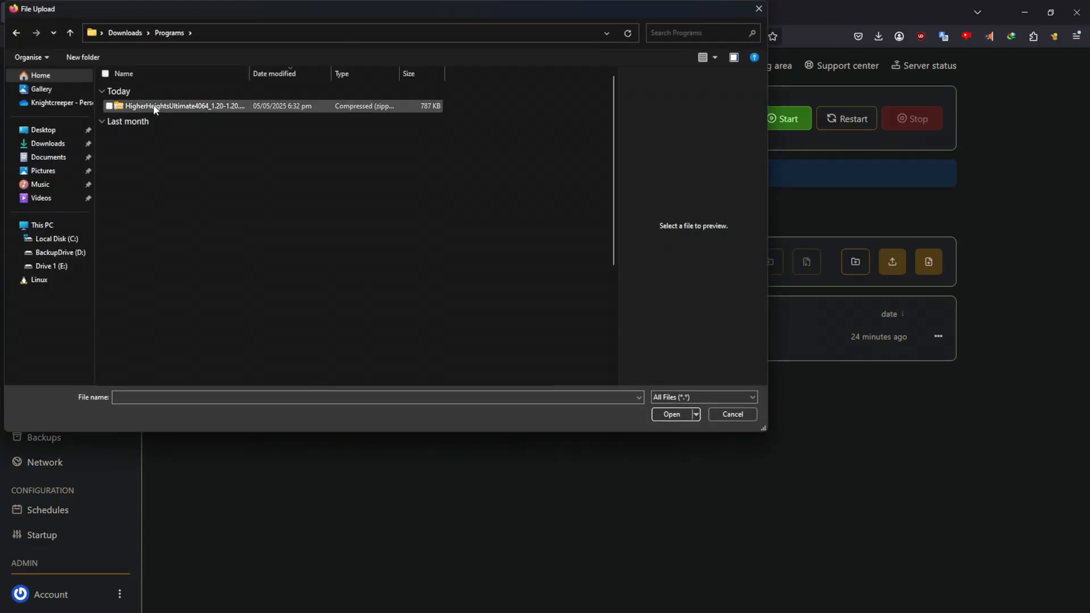
left_click(731, 414)
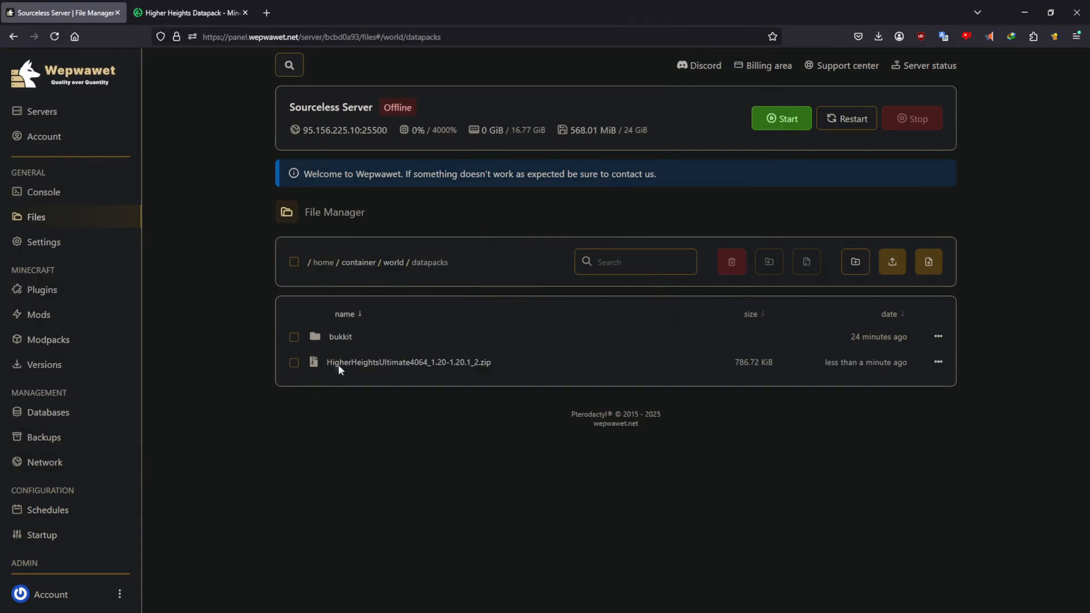
- Start the server again from the Console page
left_click(42, 192)
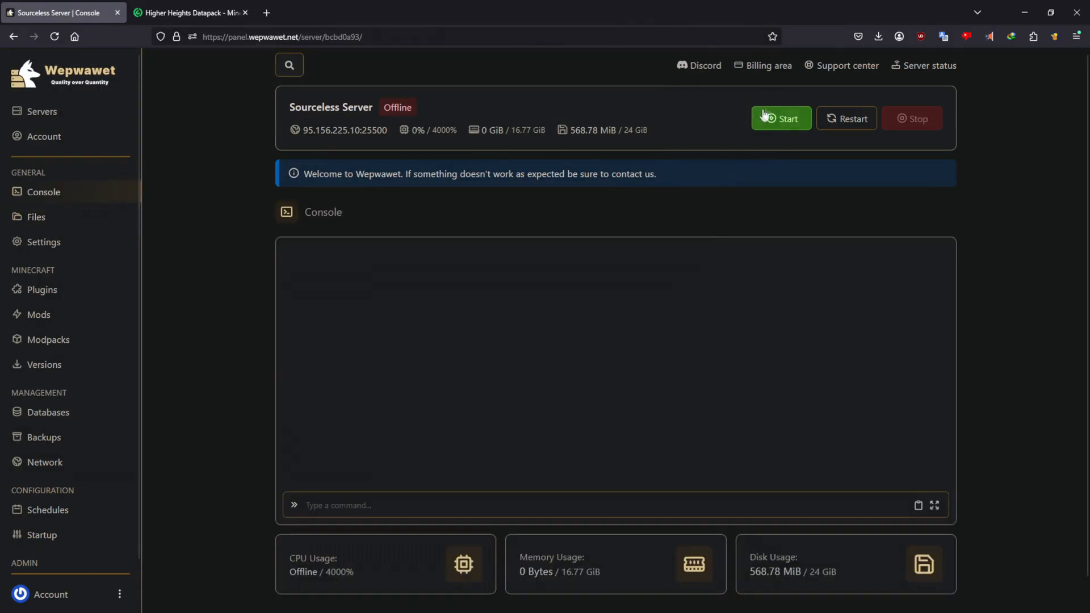
left_click(780, 118)
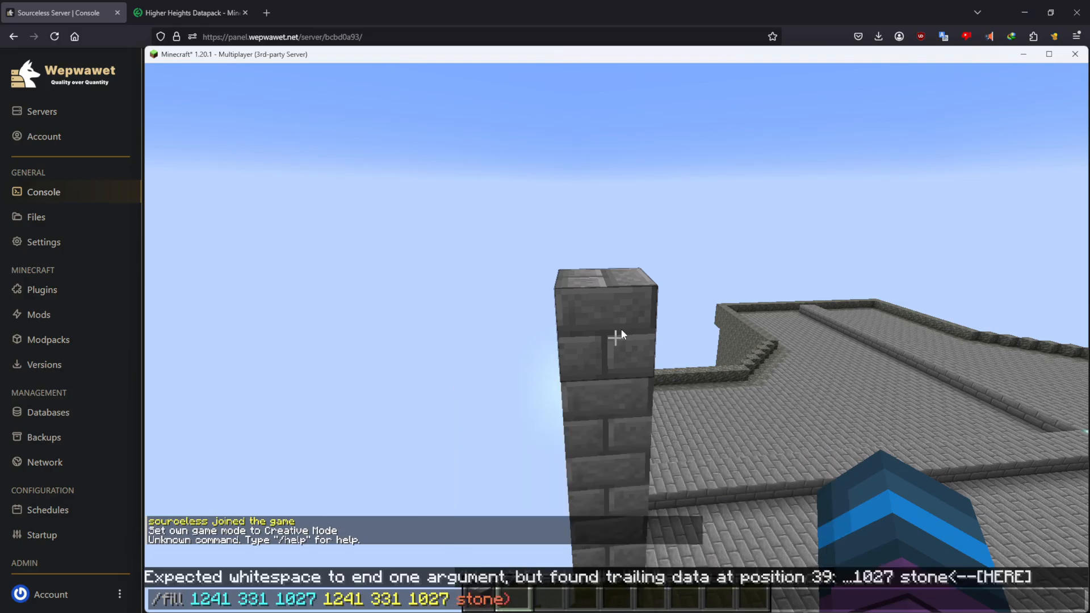
- Fill the 300-block pillar with minecraft:stone_bricks and show the F3 debug coordinates
type("minecraft:stone_bricks")
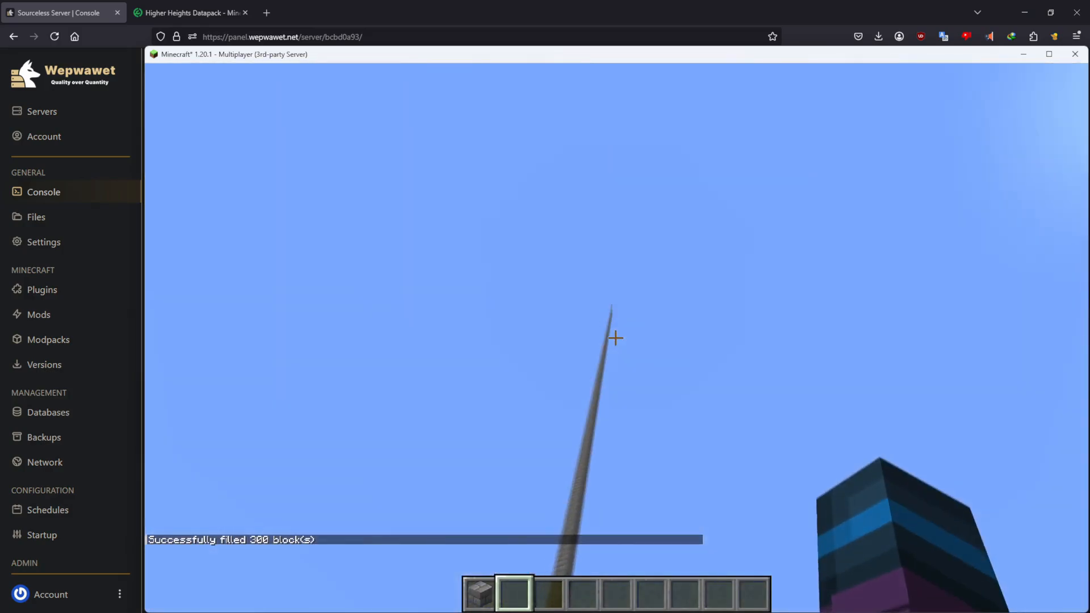
key("F3")
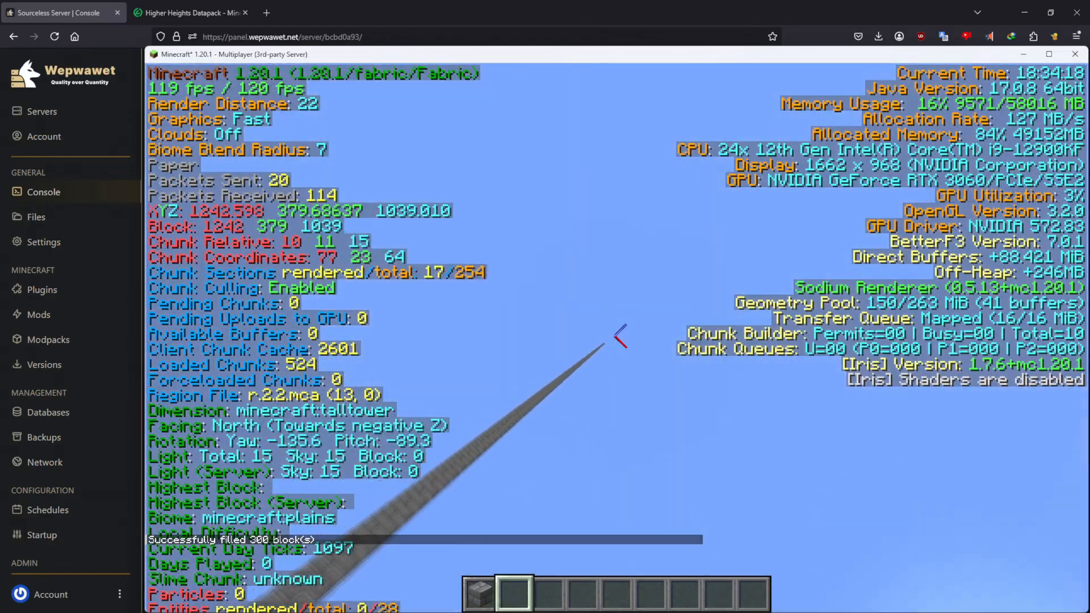